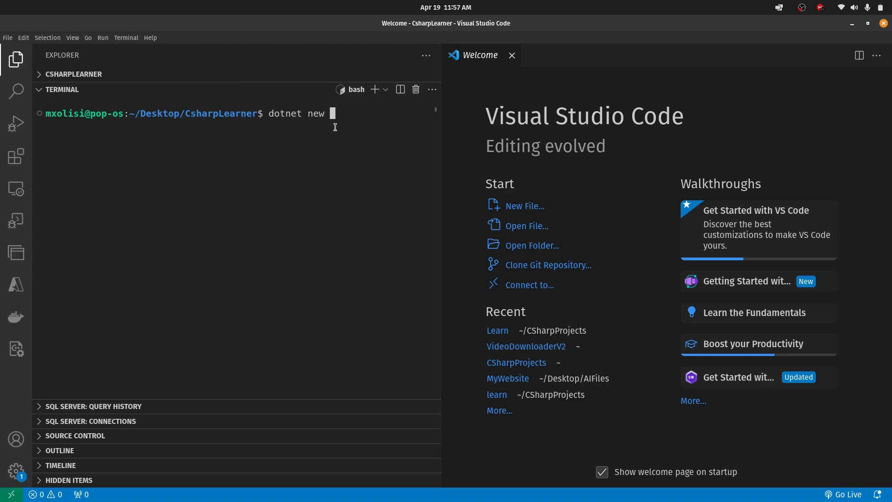
Finish the terminal command as 'dotnet new console -o Learn' without running it.
type("console -o Learn")
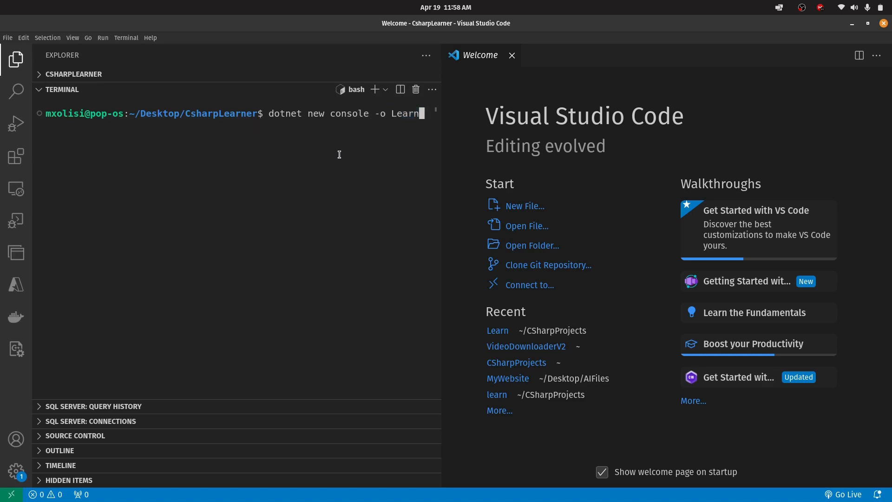
Select the project name 'Learn' within the typed terminal command.
double_click(404, 113)
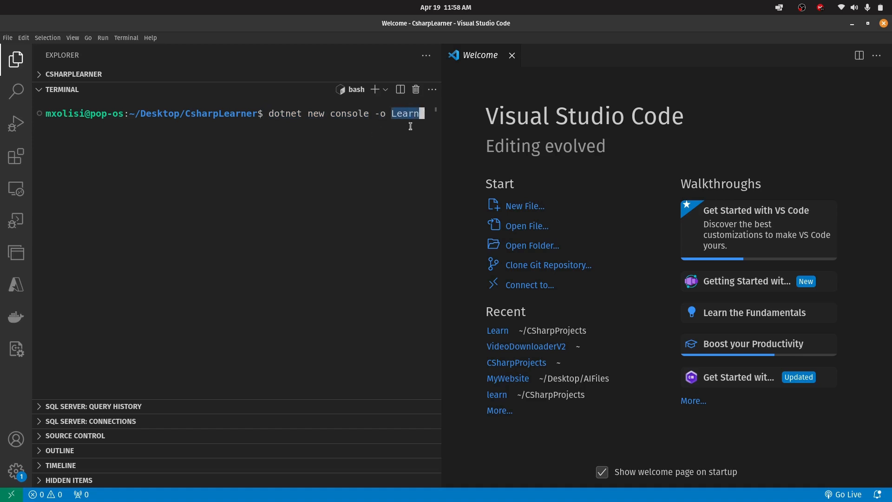